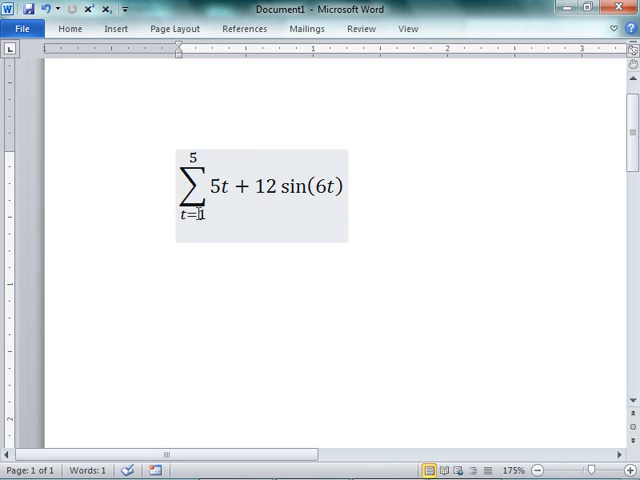
Wrap the summand 5t + 12 sin(6t) in round parentheses using the equation Bracket styles
left_click(258, 188)
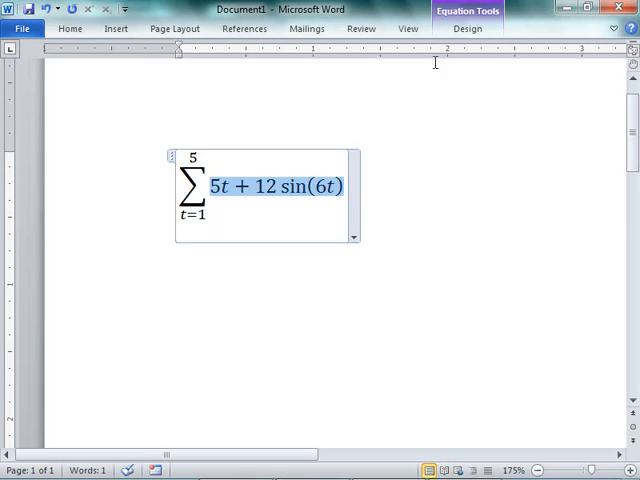
left_click(466, 28)
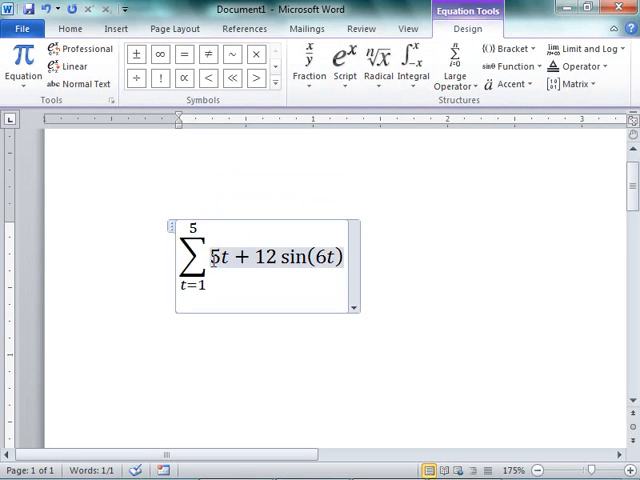
left_click(508, 48)
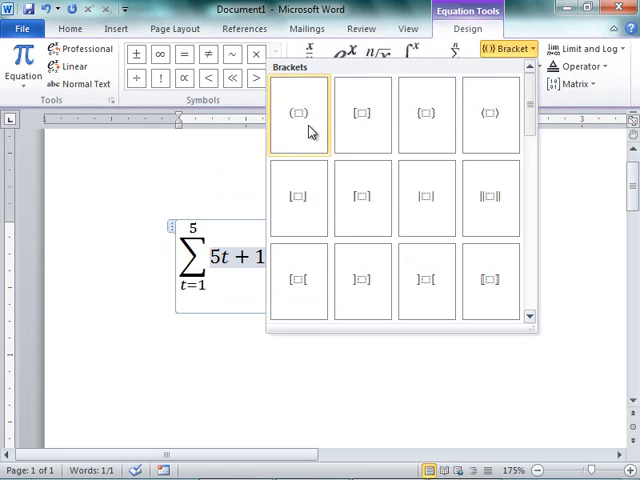
left_click(296, 112)
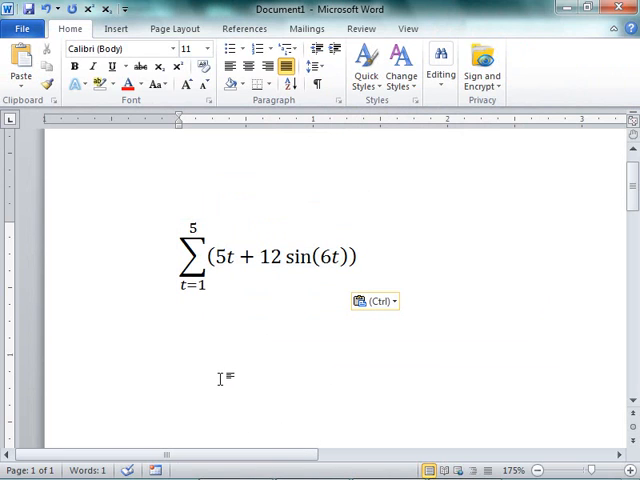
Write the first three expanded terms: 5(1) + 12 sin(6), + 5(2) + 12 sin(12), + 5(3) + 12 sin(18)
left_click(180, 328)
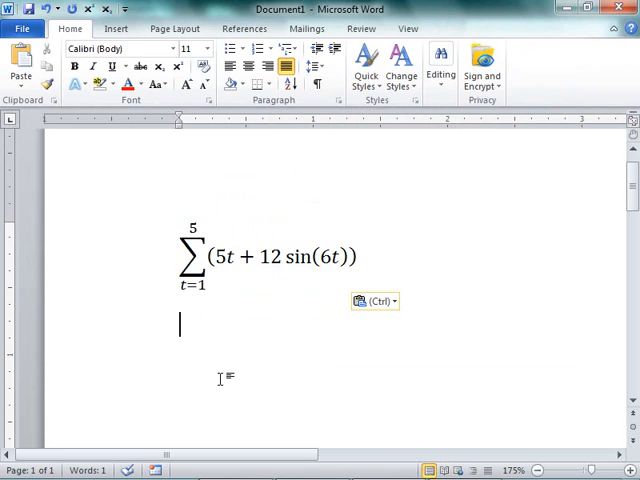
type("5(1)")
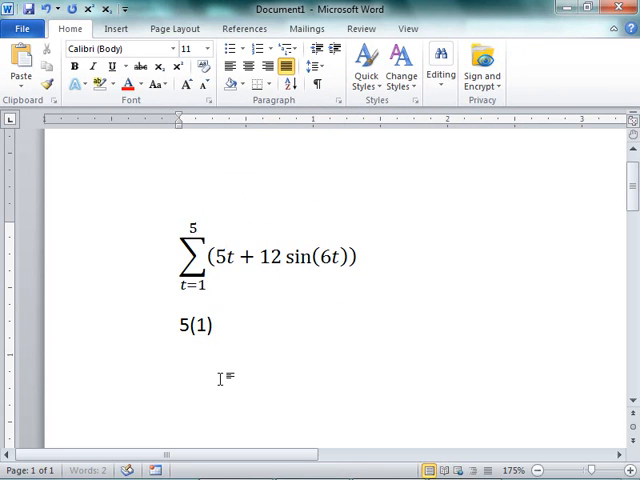
type("+ 12 sin(")
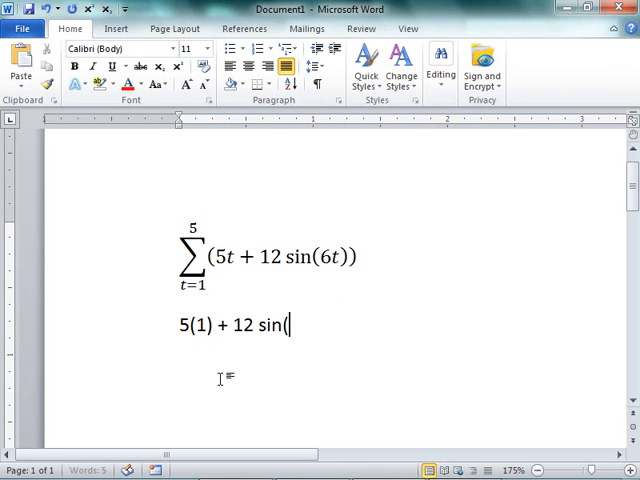
type("6)")
type("+ 6")
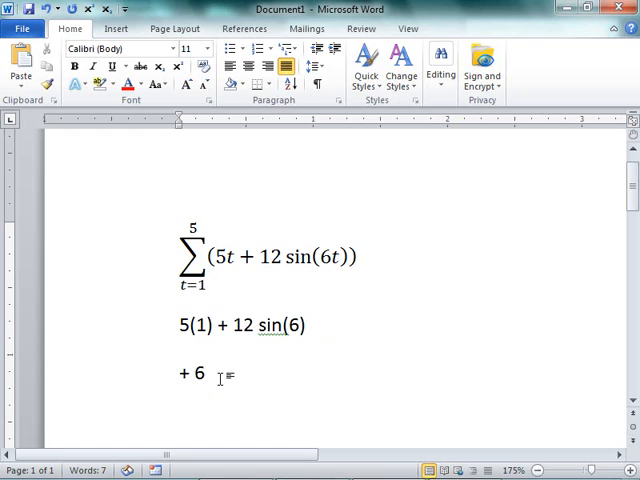
type("5(2) +")
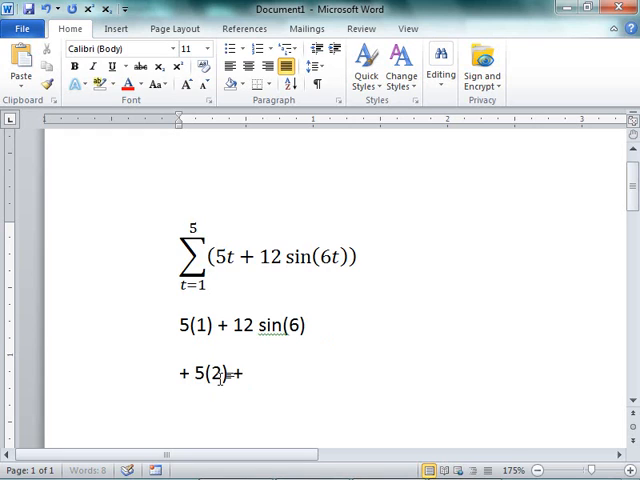
type("12 sin(12)")
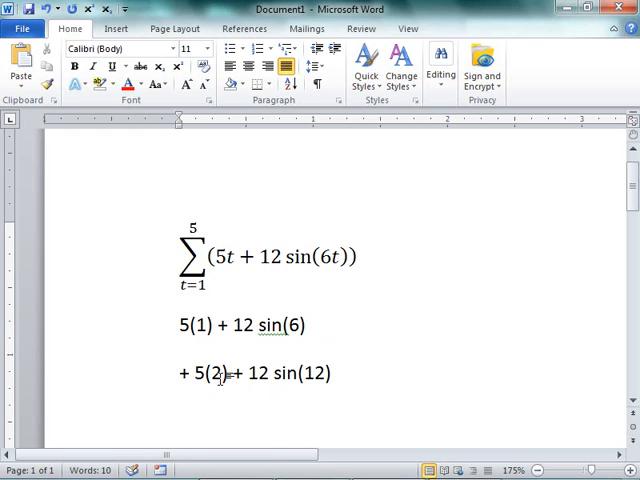
type("+ 5(3) +")
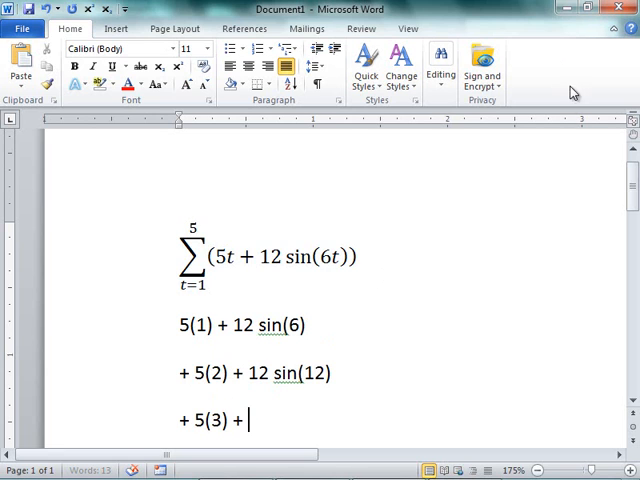
type("12")
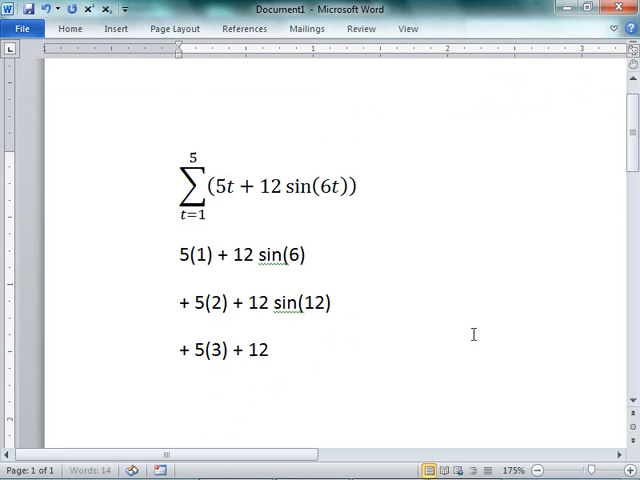
type("sin(18")
type("+")
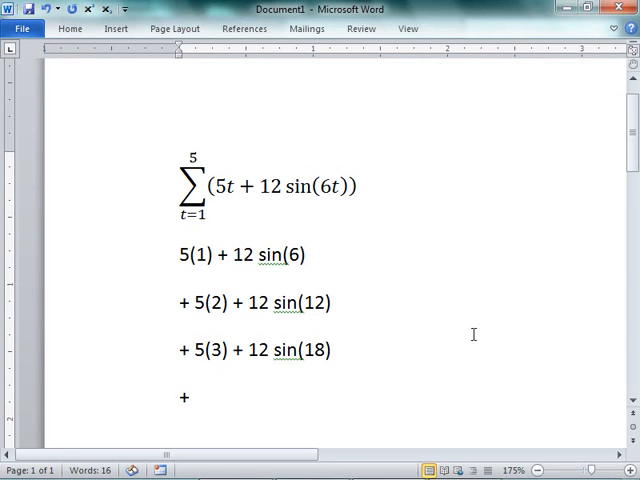
Write the remaining terms + 5(4) + 12 sin(24) and + 5(5) + 12 sin(30) on their own lines
type("5(4")
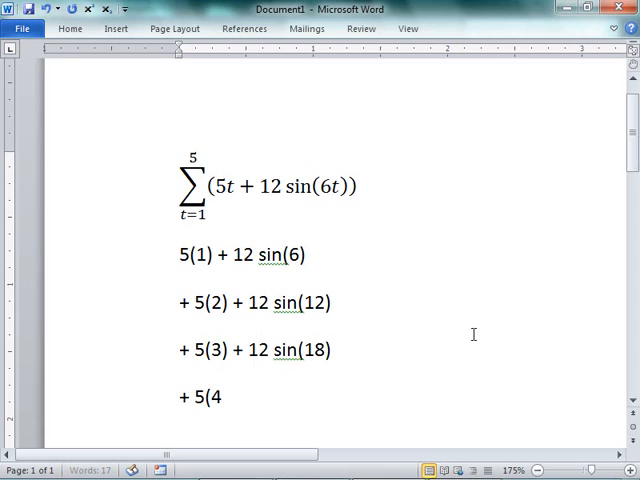
type(") + 12 sin")
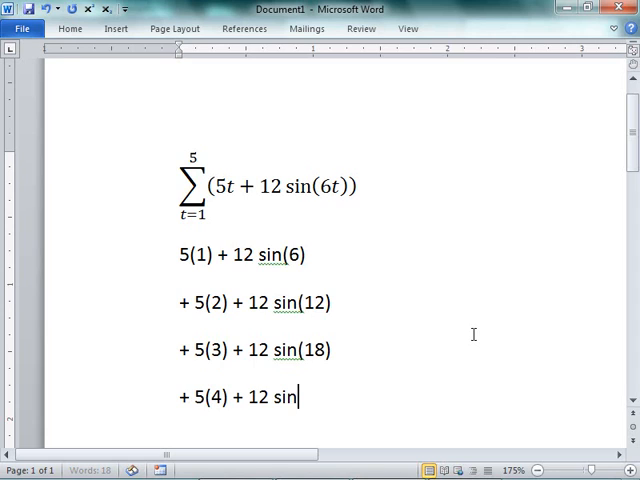
type("(")
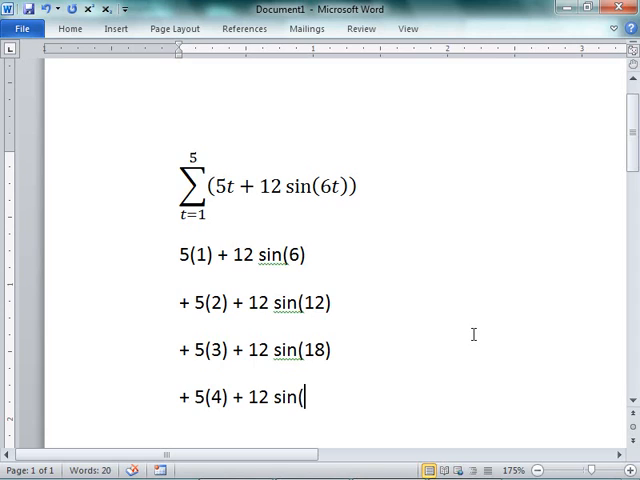
type("24")
type("+6")
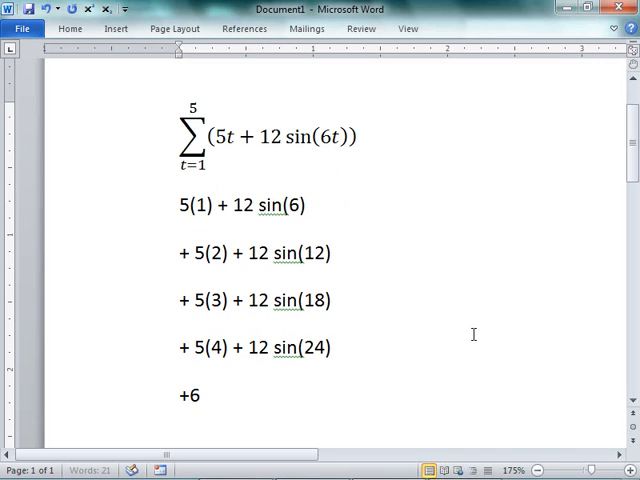
type("5(5) +")
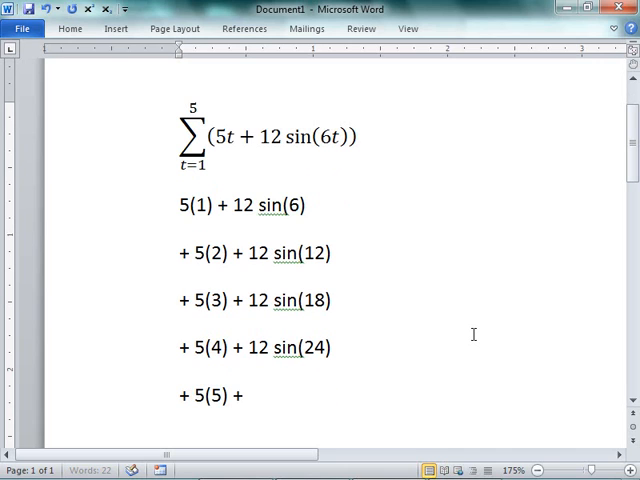
type("12 sin(30")
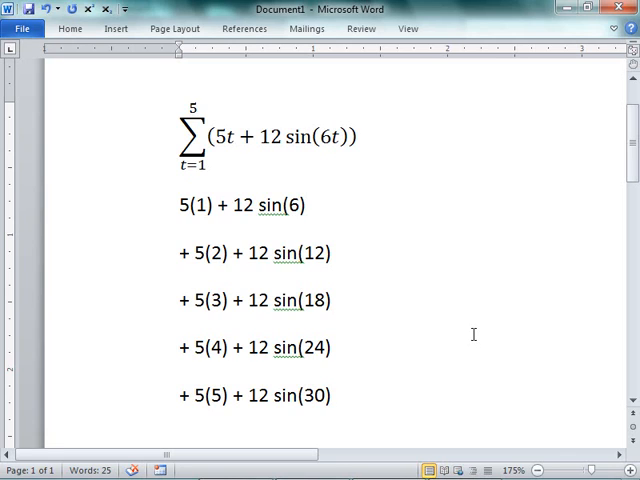
Revisit the expanded terms below the equation, leaving the document unchanged
left_click(334, 394)
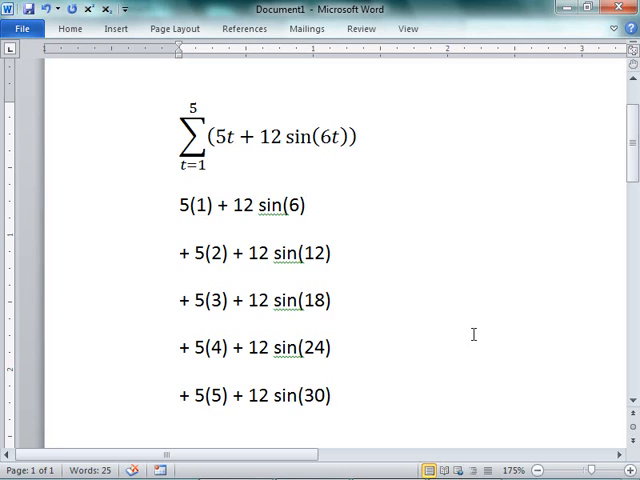
left_click(336, 396)
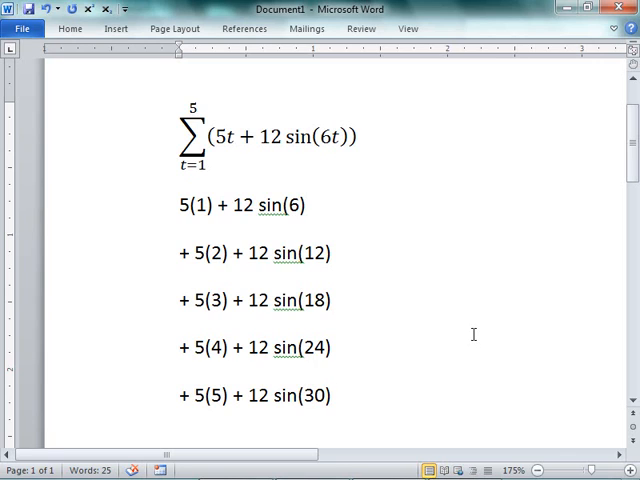
left_click(332, 396)
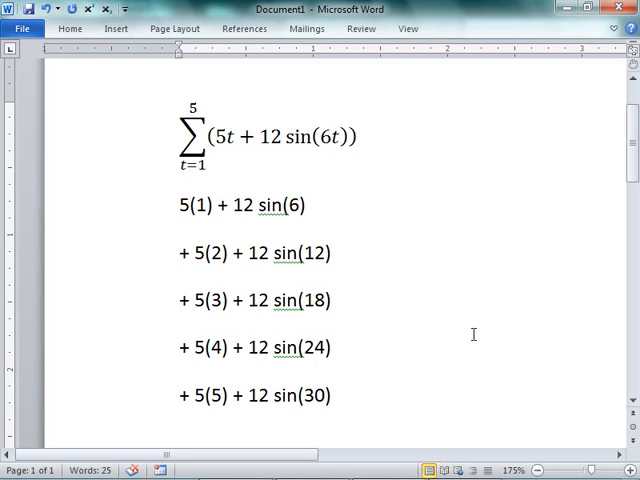
left_click(332, 396)
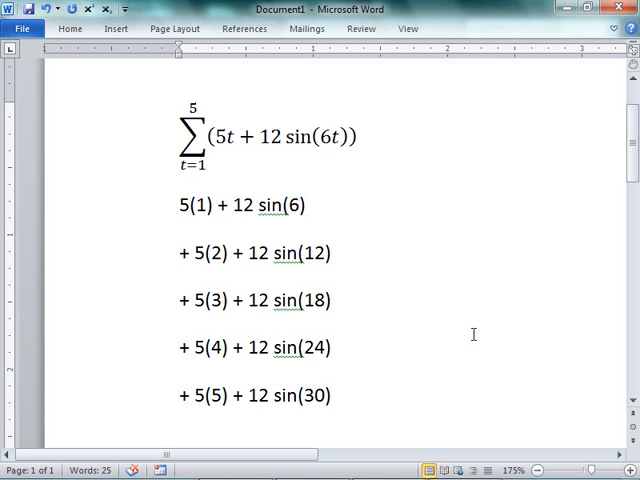
mouse_move(444, 324)
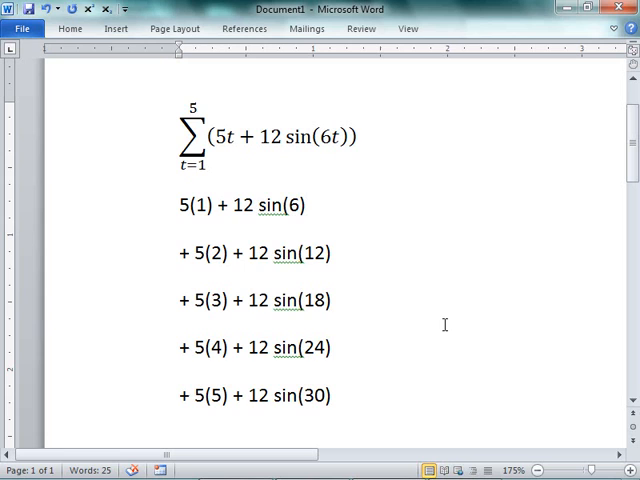
In the MATLAB script, write for t = 1:5 computing 5*t + 12 * sin(6*t), with clc,clear above it
key("alt+tab")
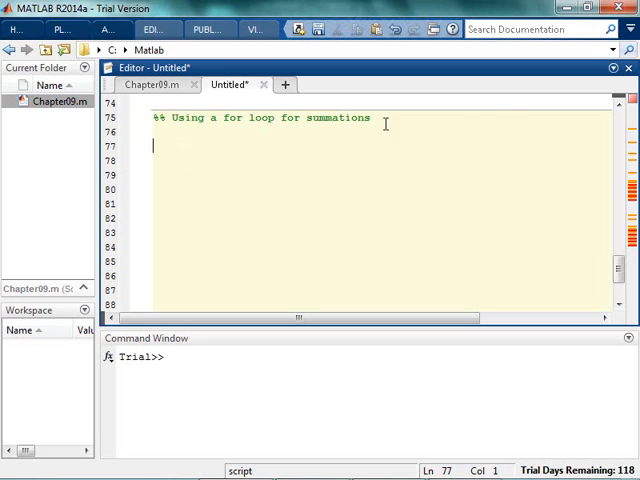
mouse_move(512, 116)
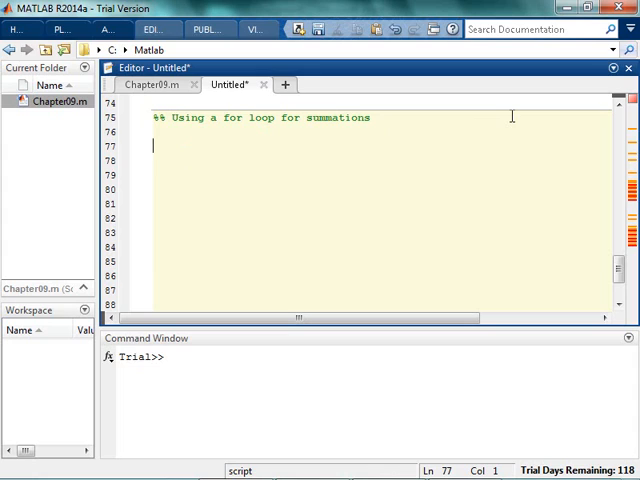
type("for t = 1:")
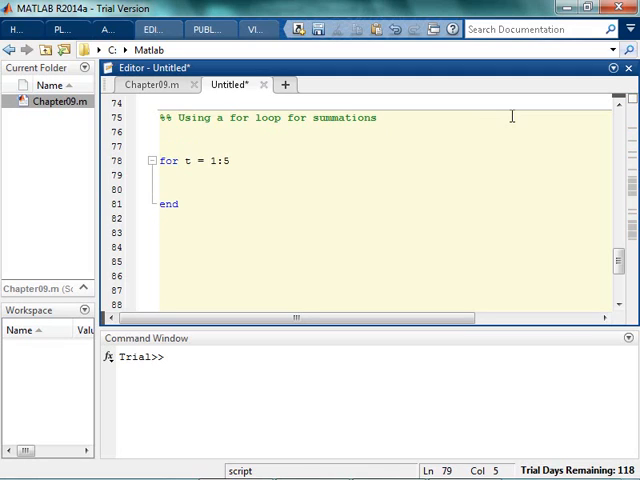
type("5")
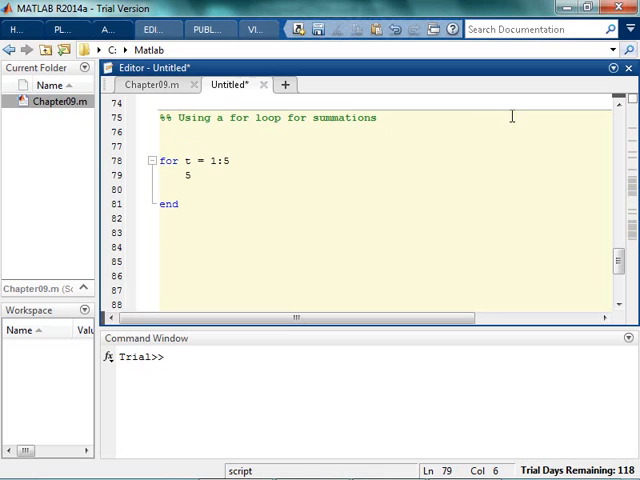
type("*t +")
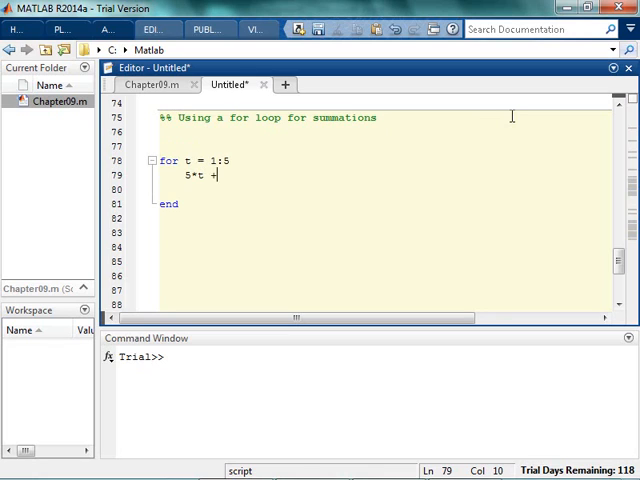
type("12 * sin")
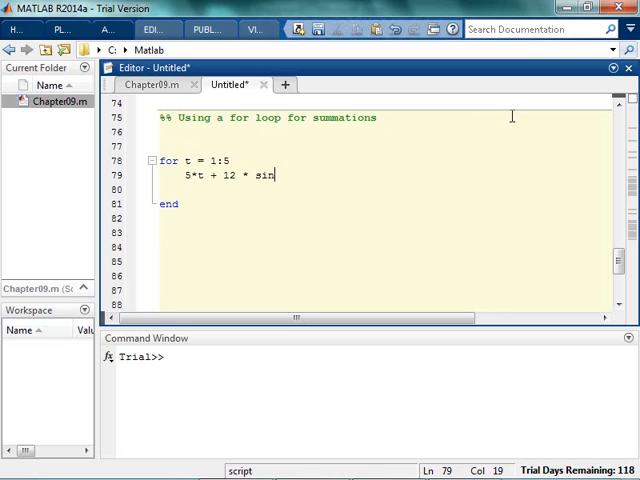
type("(6*t)")
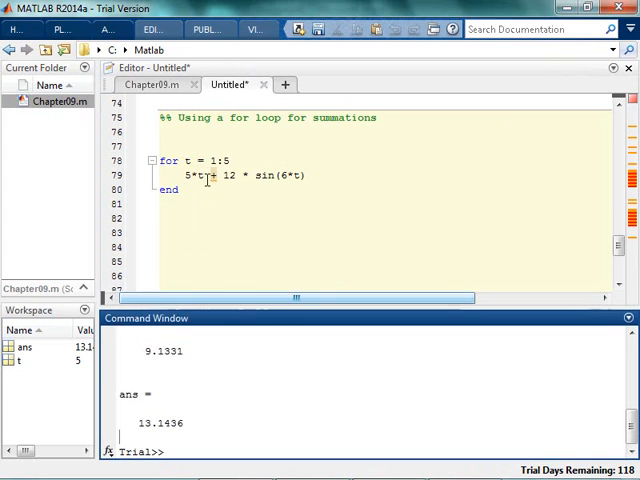
type("clc,clc")
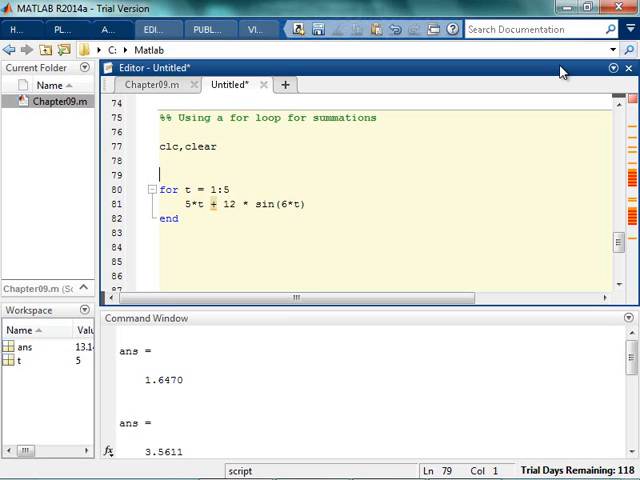
Initialise bug = 0 before the loop, fixing the qug typo, and begin a newterm line
type("qug = 0")
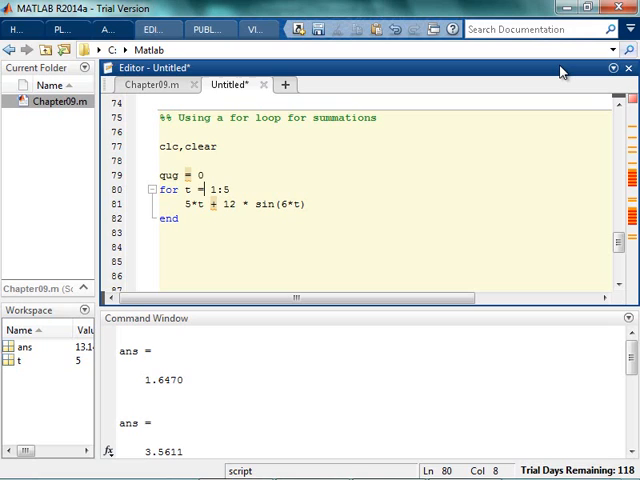
double_click(168, 174)
type("bug = bug + ")
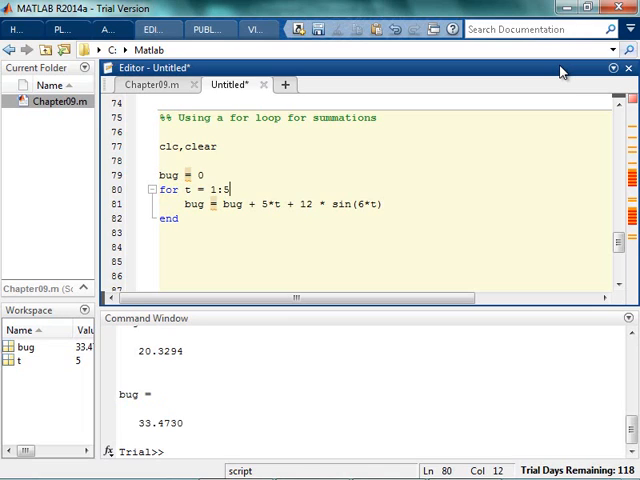
type("newterm")
left_click(382, 218)
type("bug = bug +")
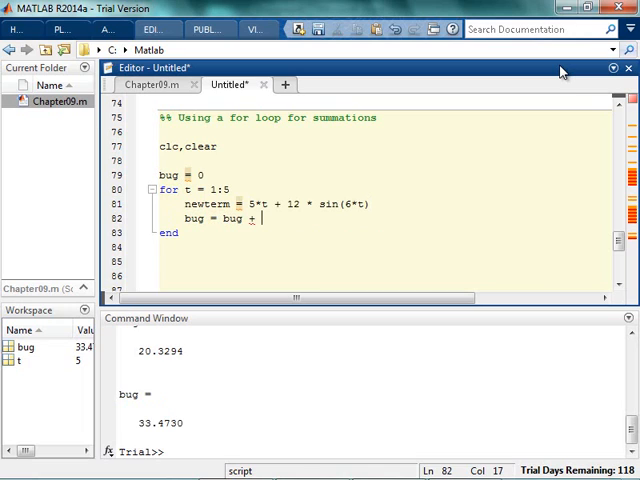
Finish bug = bug + newterm, then write and remove an if (newterm > 30) line
type("newt")
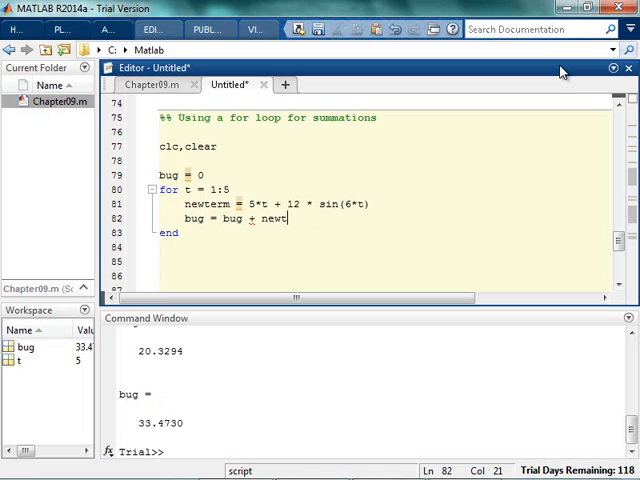
type("erm")
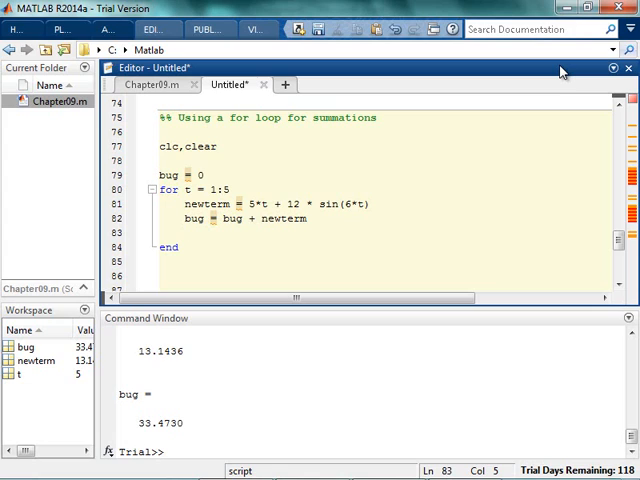
type("if (new")
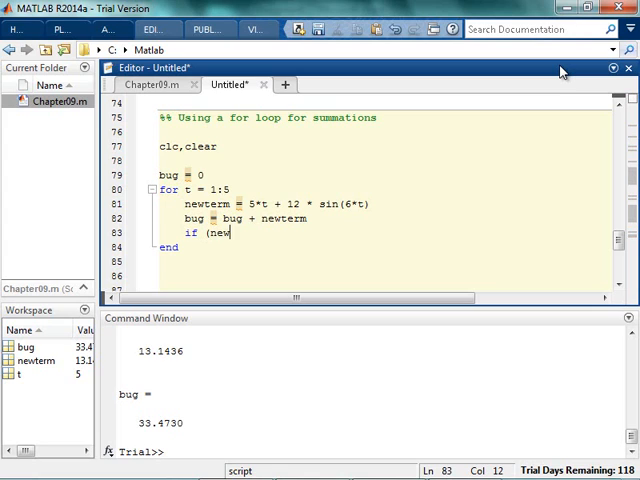
type("term >")
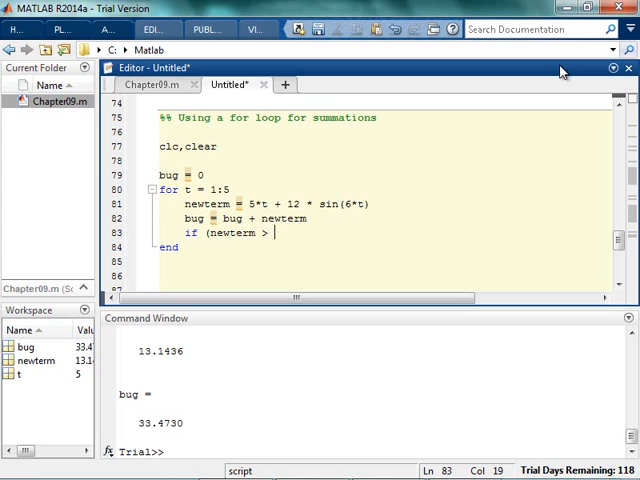
type("30)")
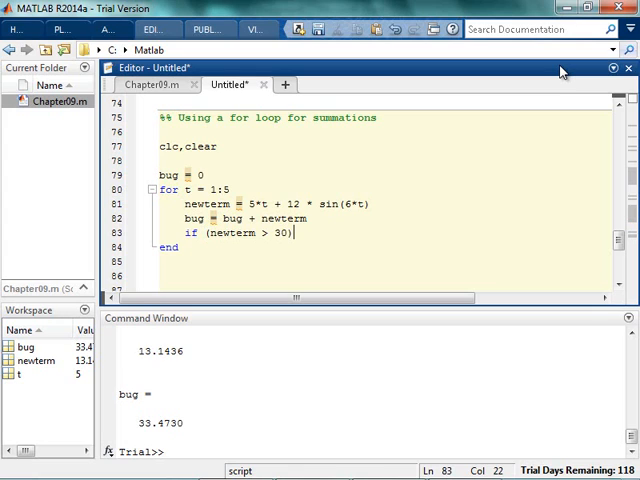
triple_click(236, 232)
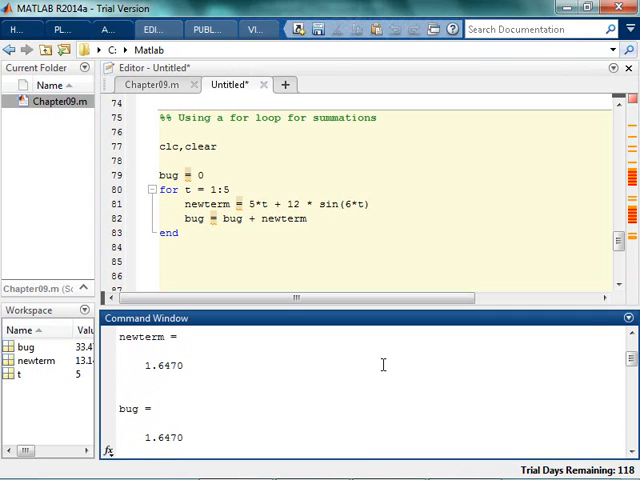
Add a loop line bug = bug + 5*t + 12 * sin(6*t) below the newterm lines
key("Return")
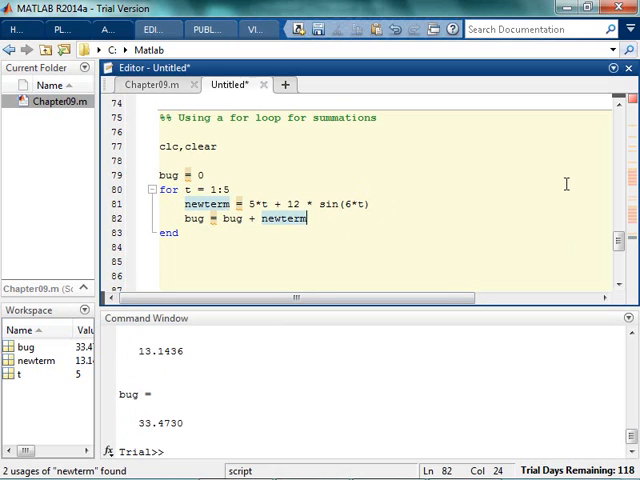
type("bug = bug")
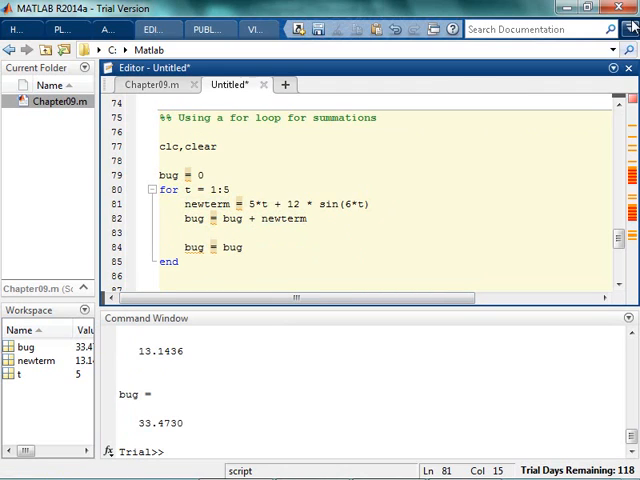
type("+ 5*t + 12 * sin(6*t)")
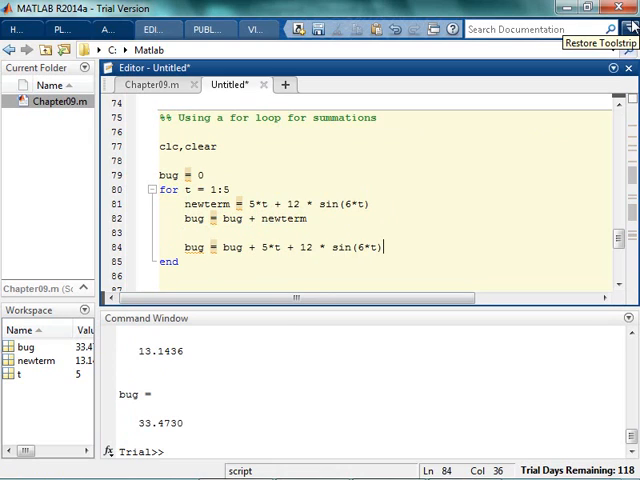